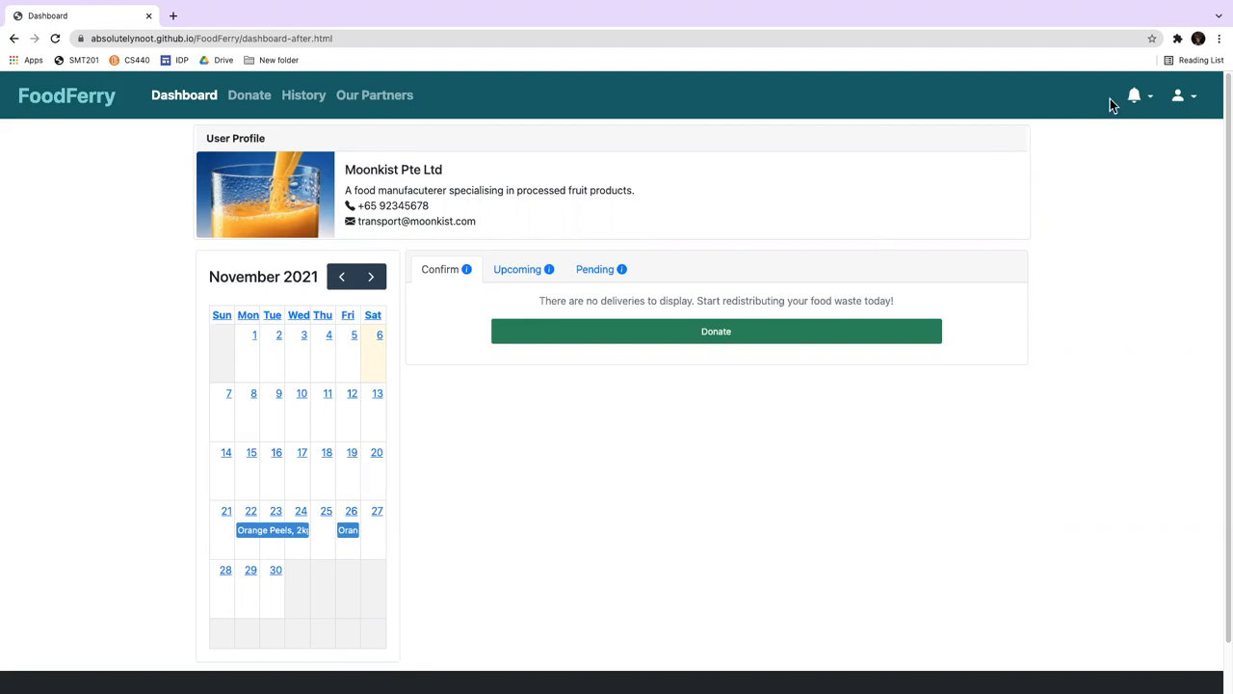
- Open the notifications to see FoodBank's reschedule request from 5 minutes ago
{"action": "left_click", "coordinate": [1134, 95]}
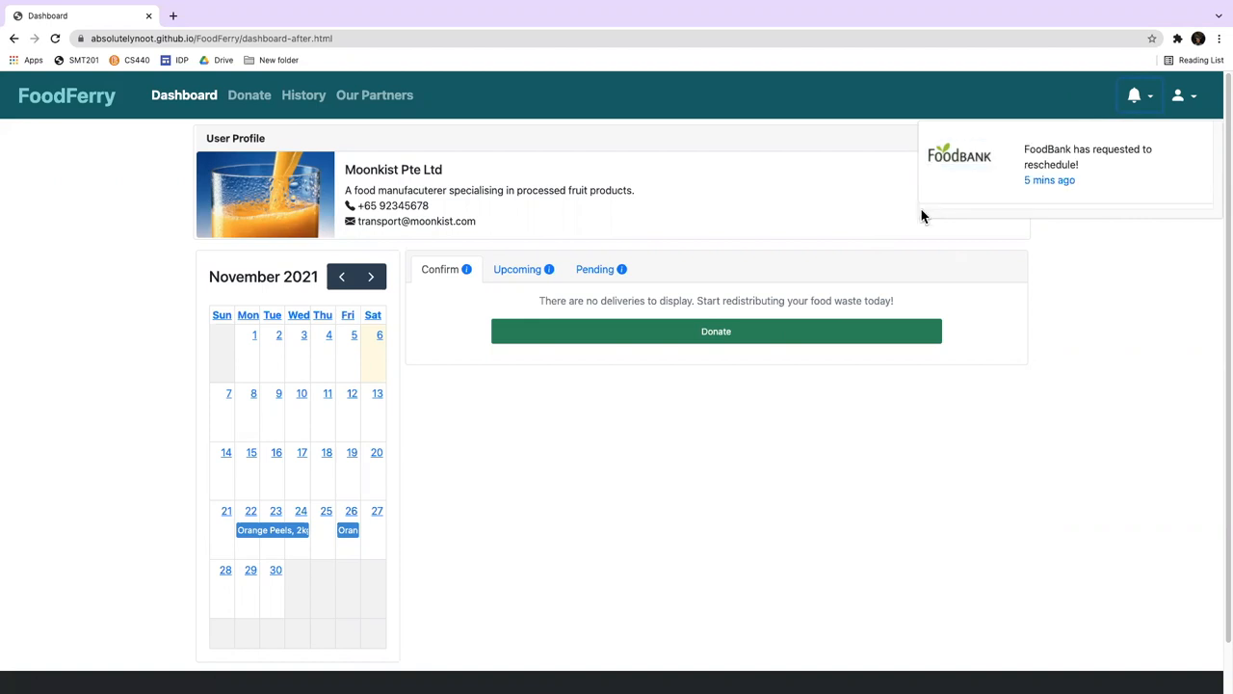
{"action": "mouse_move", "coordinate": [691, 267]}
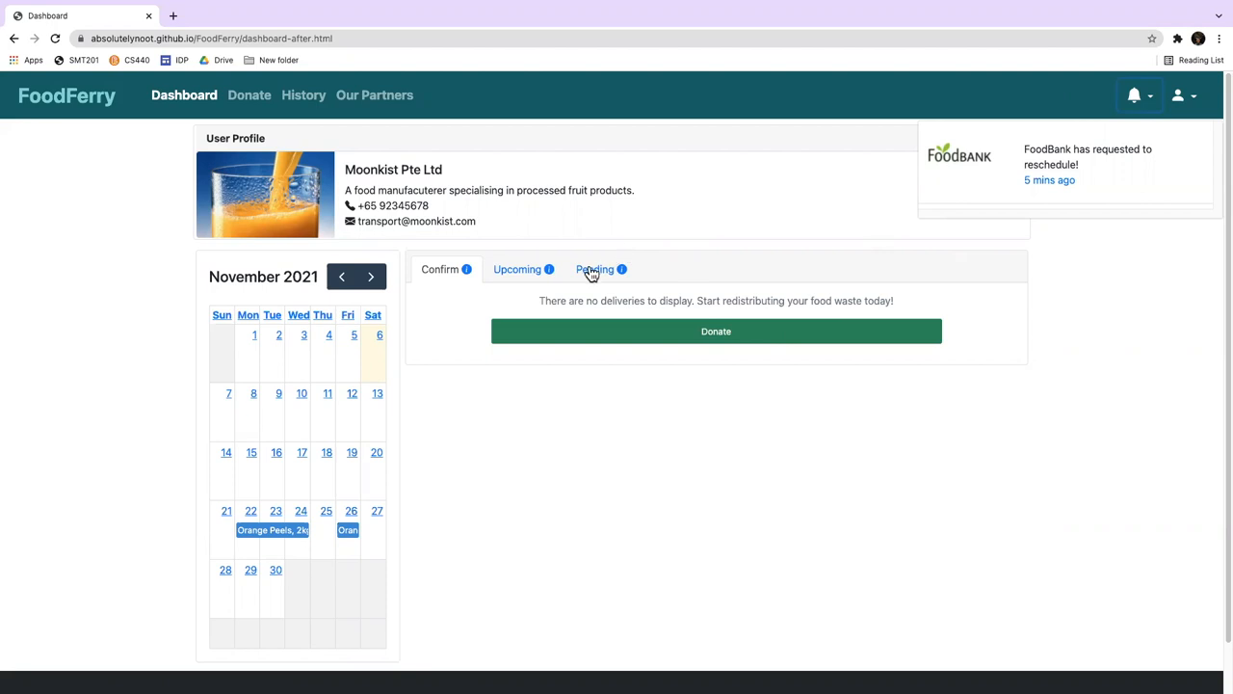
- Choose Reschedule on the pending Orange Peels donation card
{"action": "left_click", "coordinate": [594, 269]}
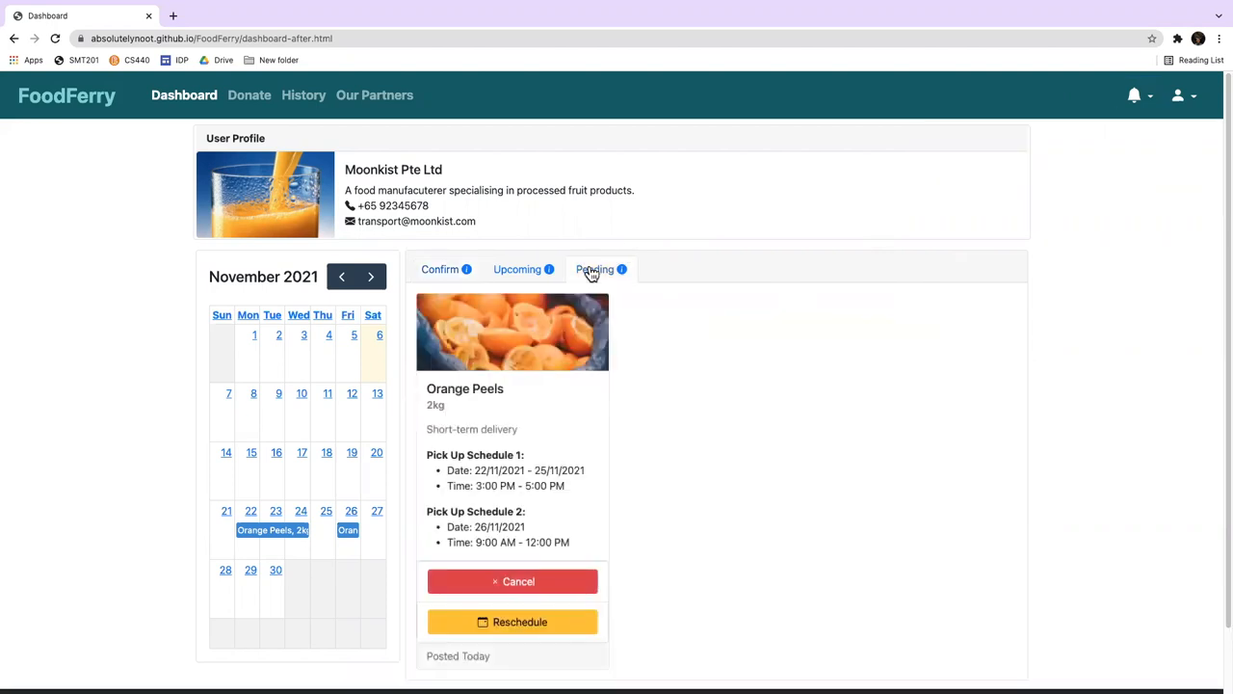
{"action": "scroll", "scroll_direction": "down", "scroll_amount": 3}
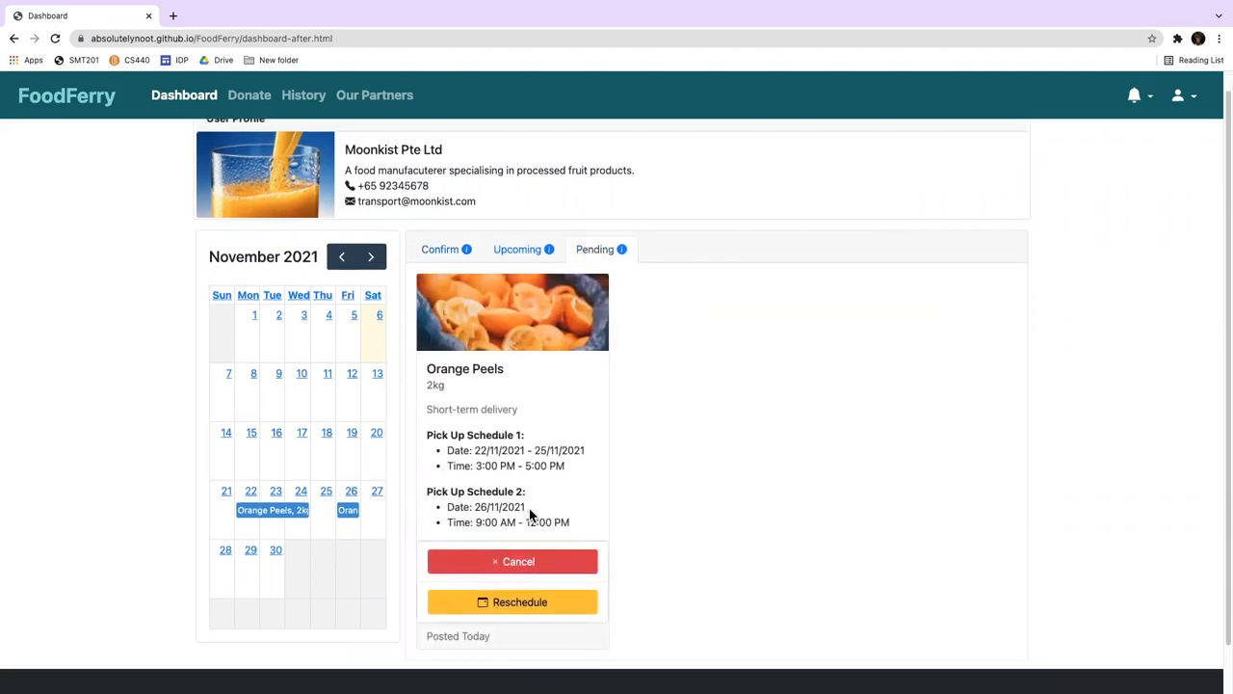
{"action": "scroll", "scroll_direction": "down", "scroll_amount": 3}
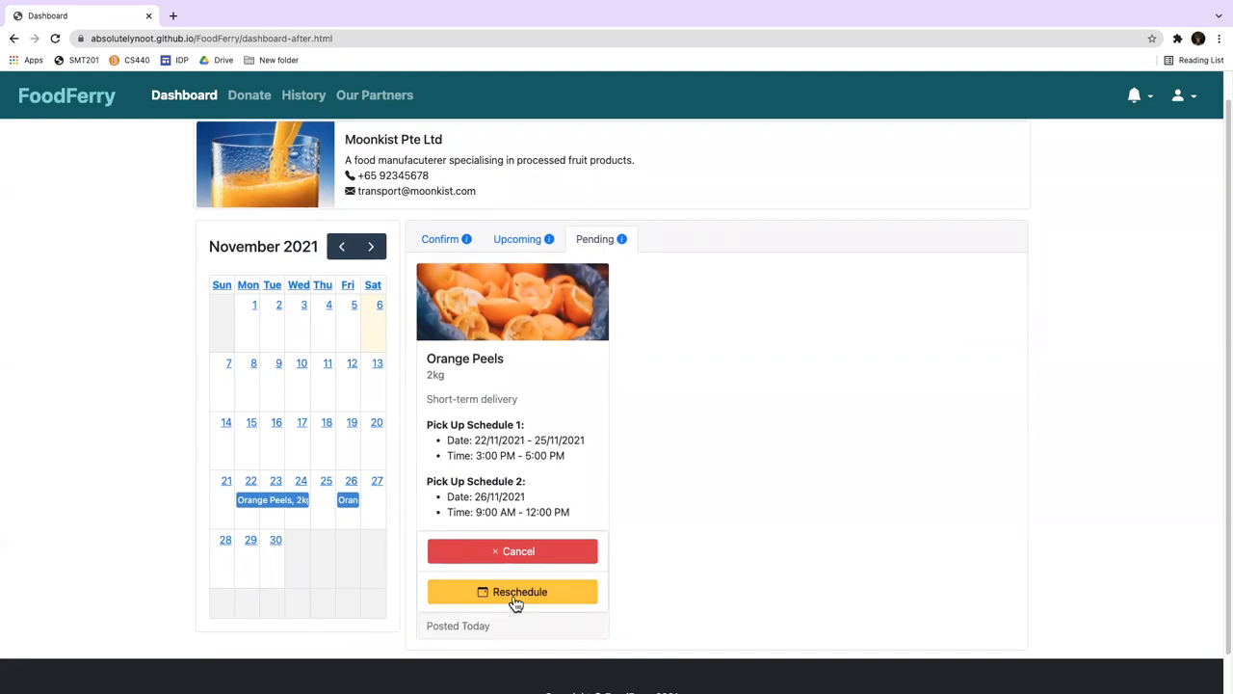
{"action": "left_click", "coordinate": [513, 591]}
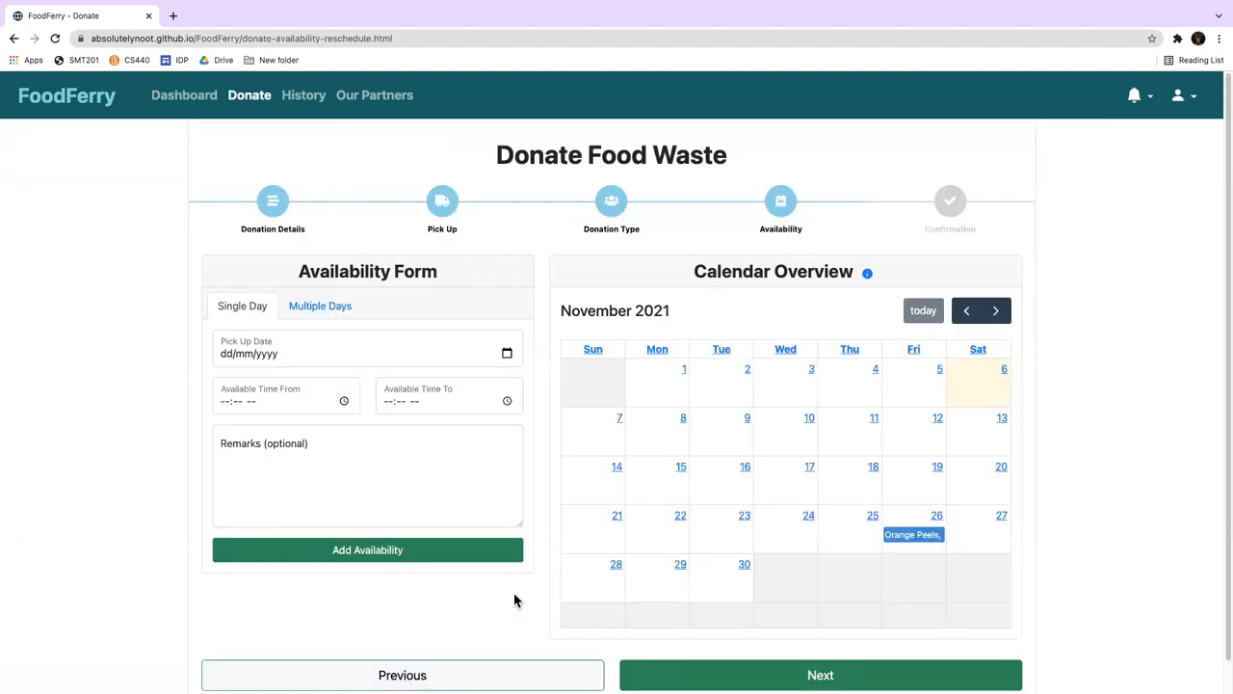
- Add an Orange Peels pick-up slot on 27/11/2021 from 9:00 AM to 12:00 PM
{"action": "scroll", "scroll_direction": "down", "scroll_amount": 3}
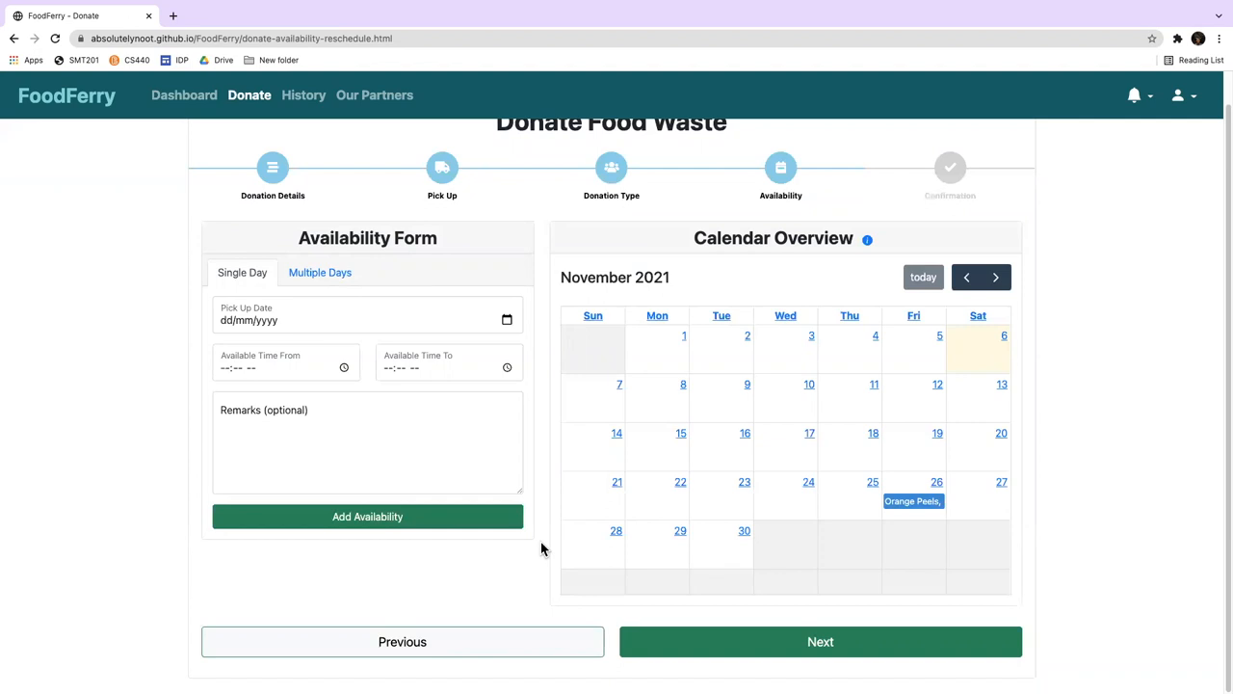
{"action": "mouse_move", "coordinate": [299, 365]}
{"action": "type", "text": "12:00 PM"}
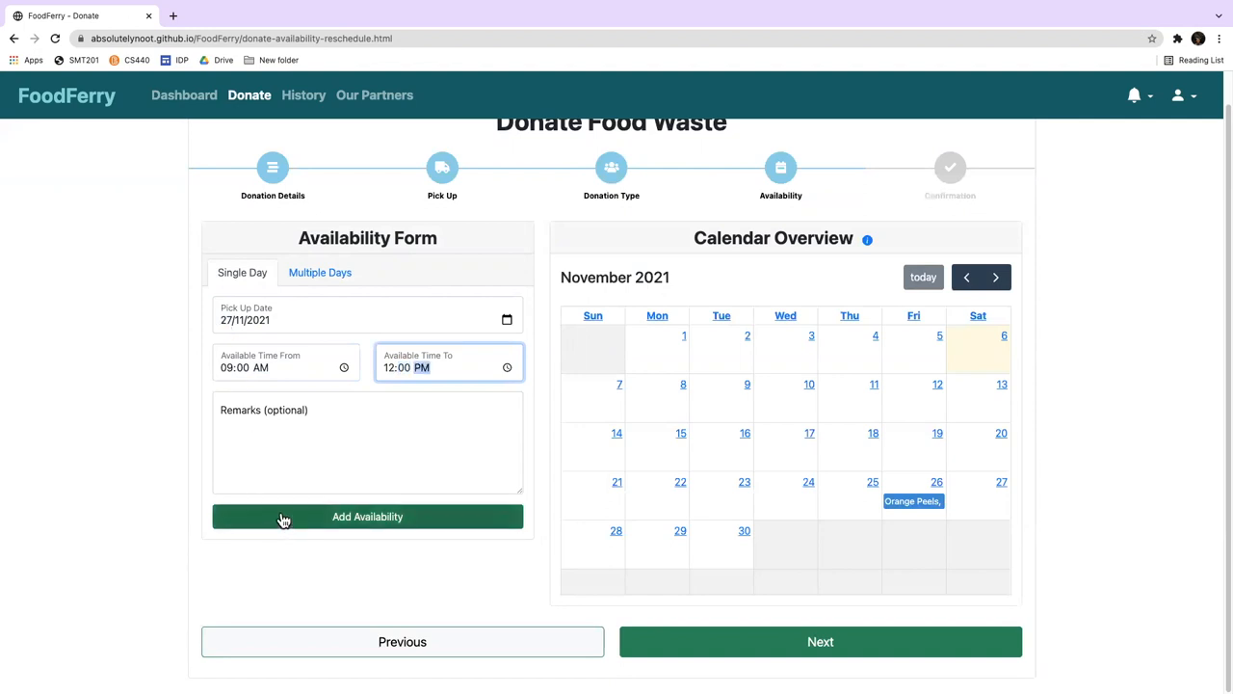
{"action": "left_click", "coordinate": [367, 517]}
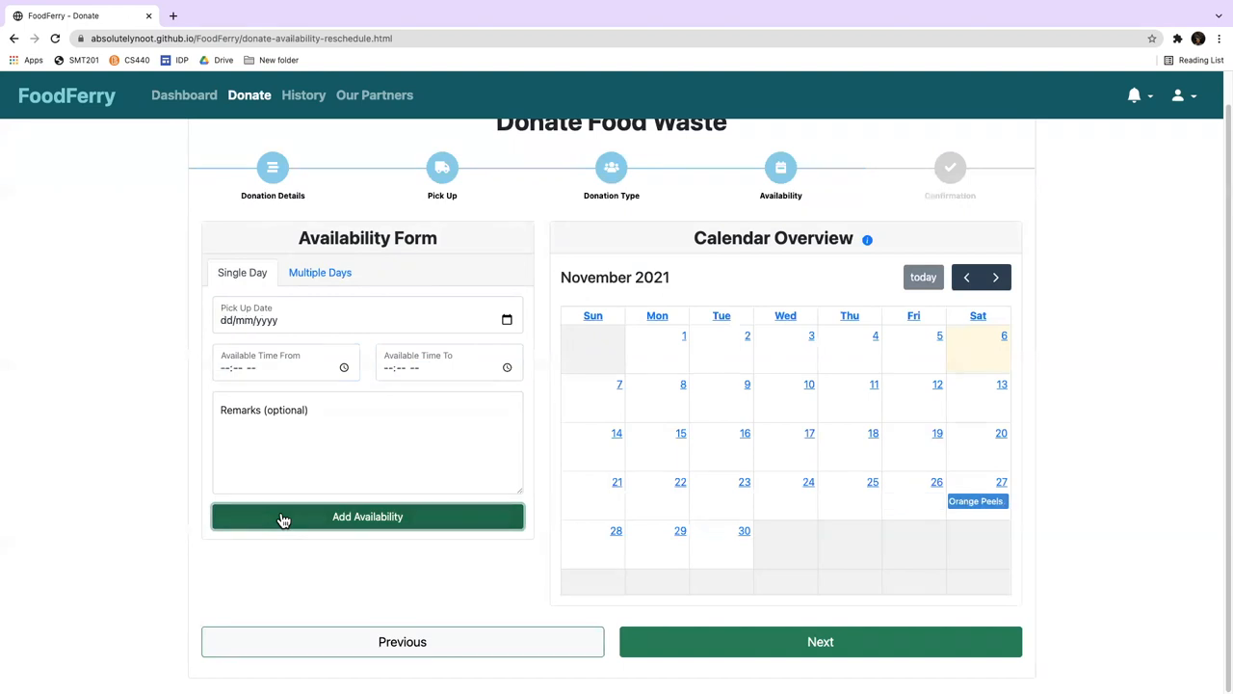
{"action": "mouse_move", "coordinate": [1060, 466]}
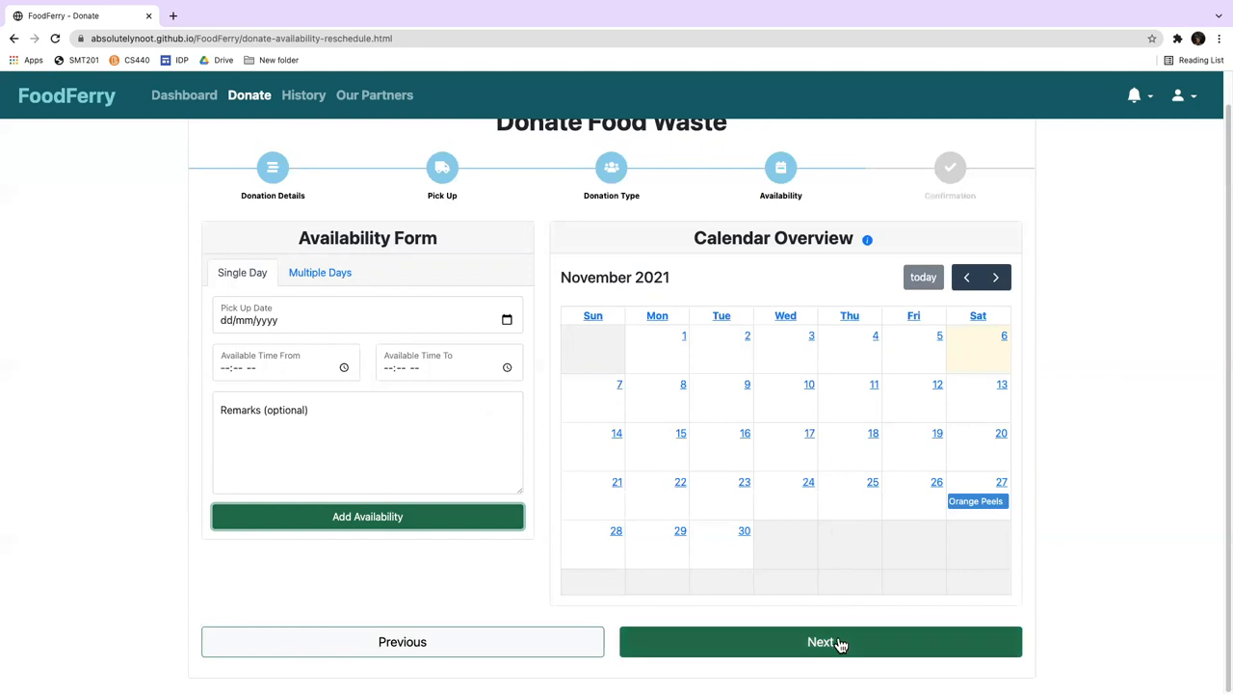
- Proceed to Details Confirmation and review the 2 Kg Orange Peels donation cart
{"action": "left_click", "coordinate": [820, 641]}
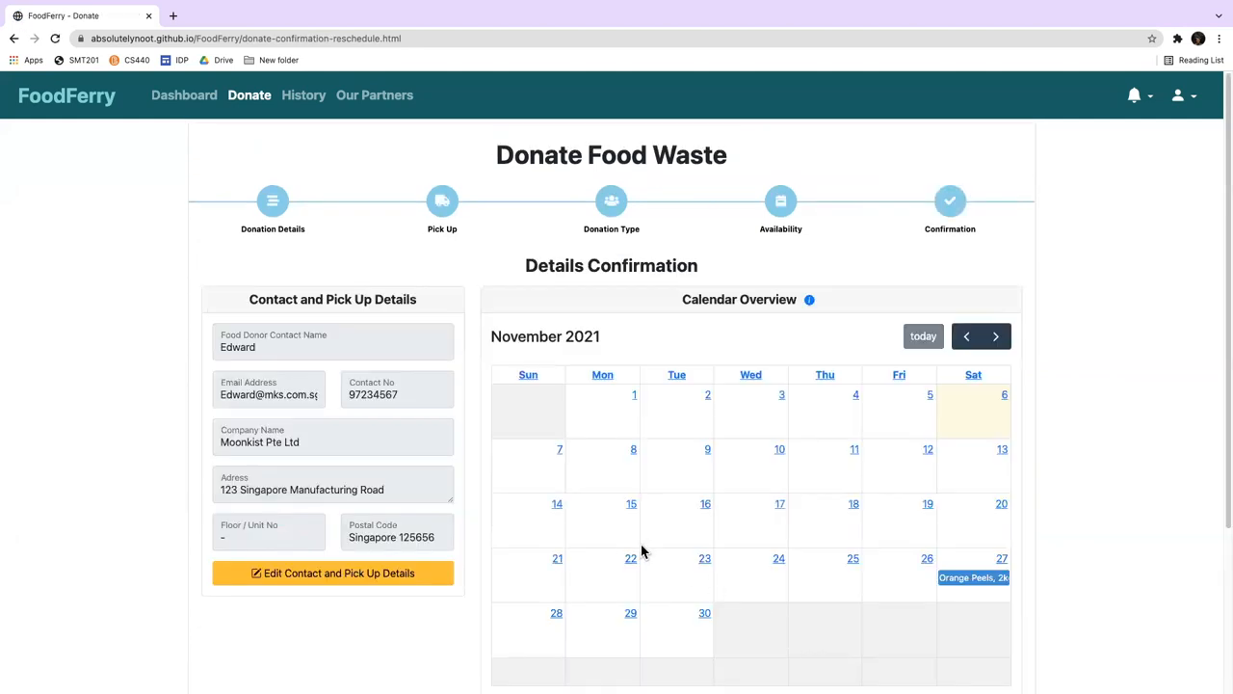
{"action": "mouse_move", "coordinate": [829, 348]}
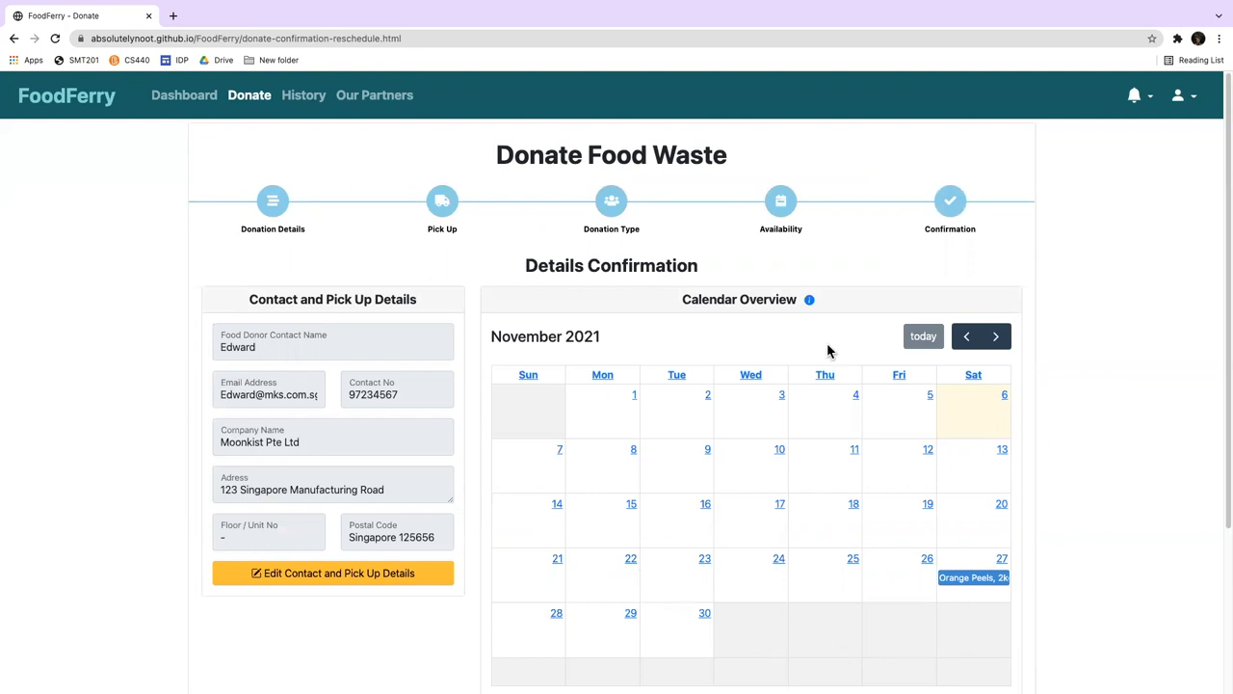
{"action": "scroll", "scroll_direction": "down", "scroll_amount": 3}
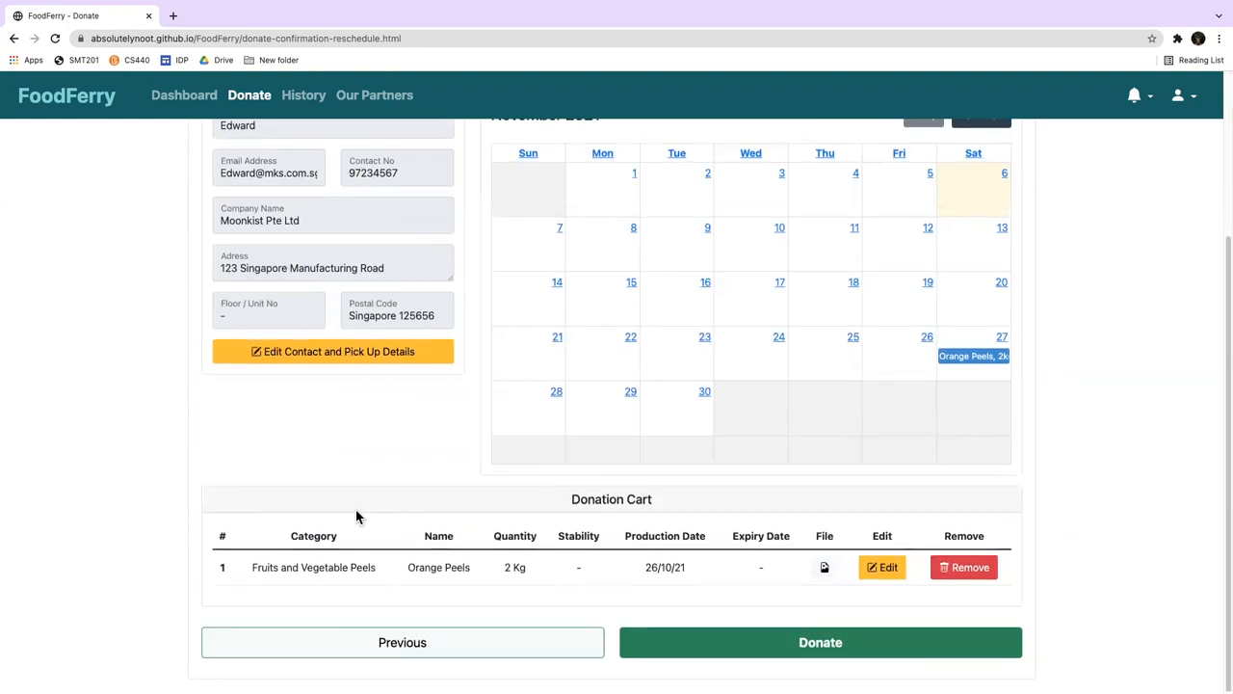
{"action": "mouse_move", "coordinate": [653, 607]}
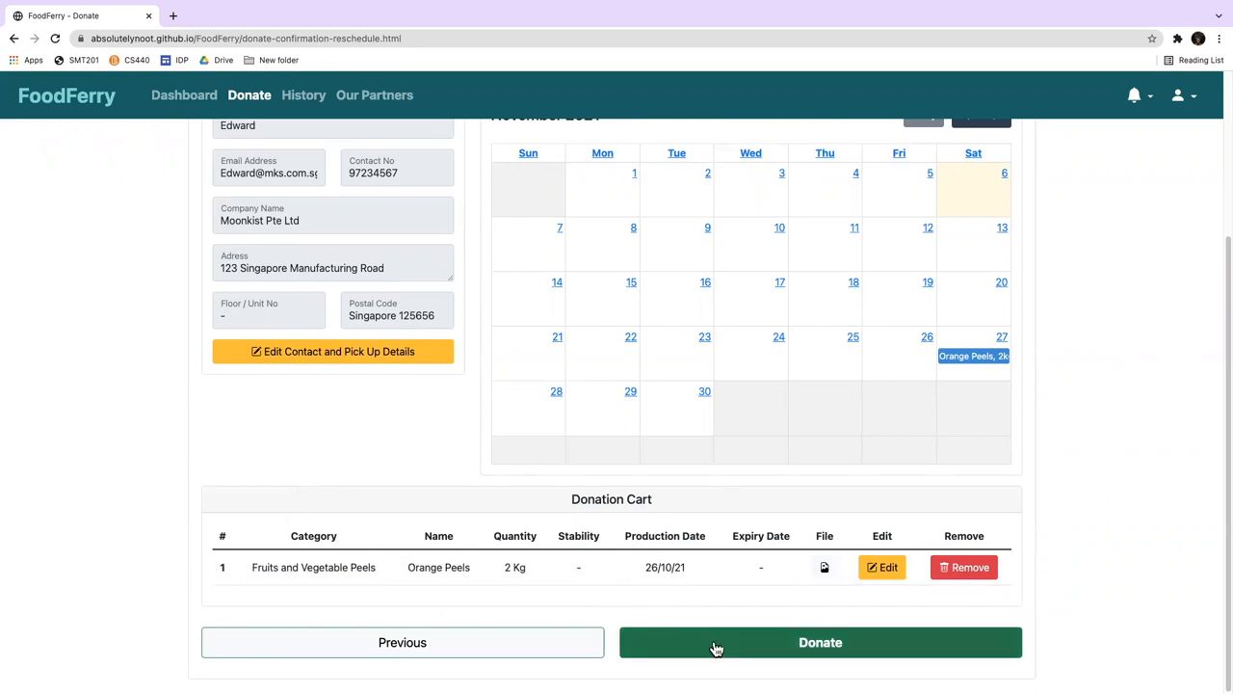
- Submit the rescheduled Orange Peels donation and dismiss the success message
{"action": "left_click", "coordinate": [820, 641]}
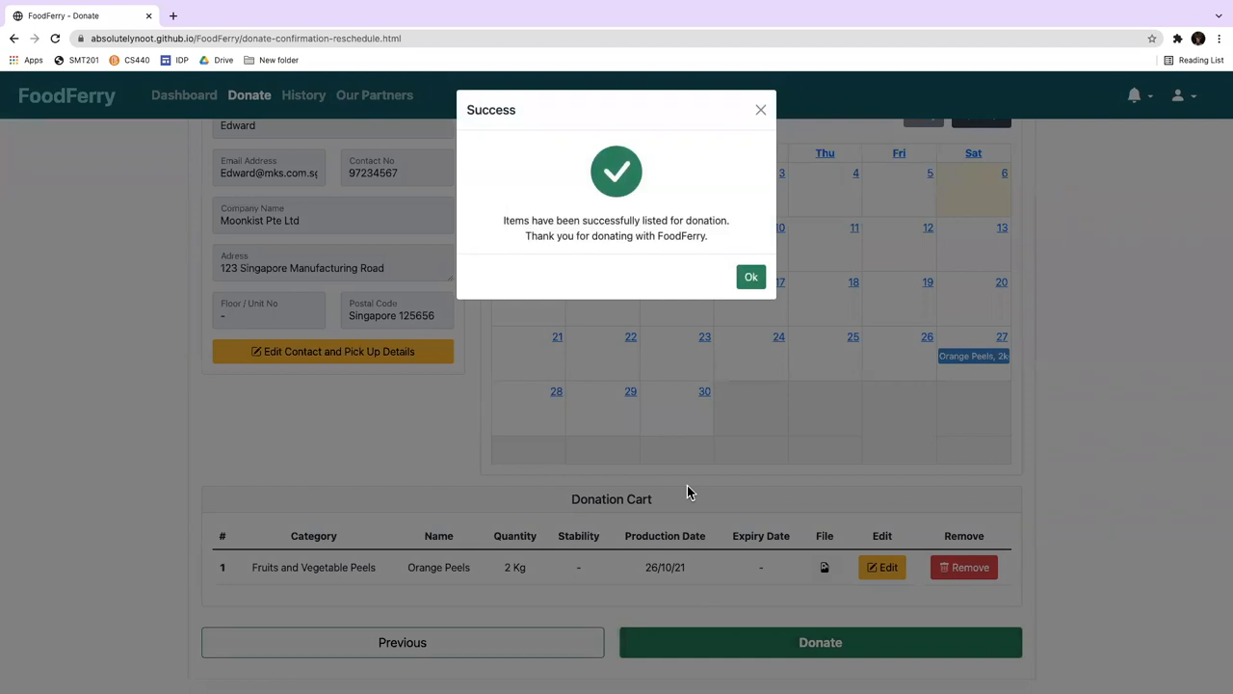
{"action": "mouse_move", "coordinate": [679, 398]}
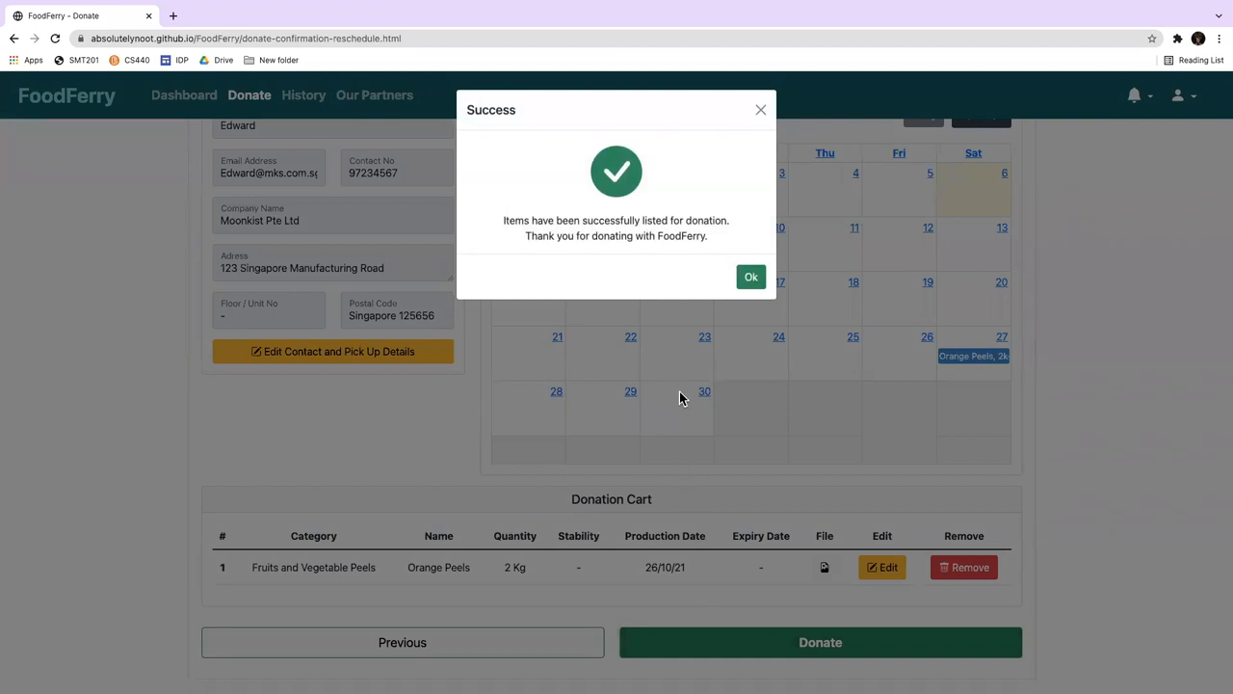
{"action": "mouse_move", "coordinate": [644, 344]}
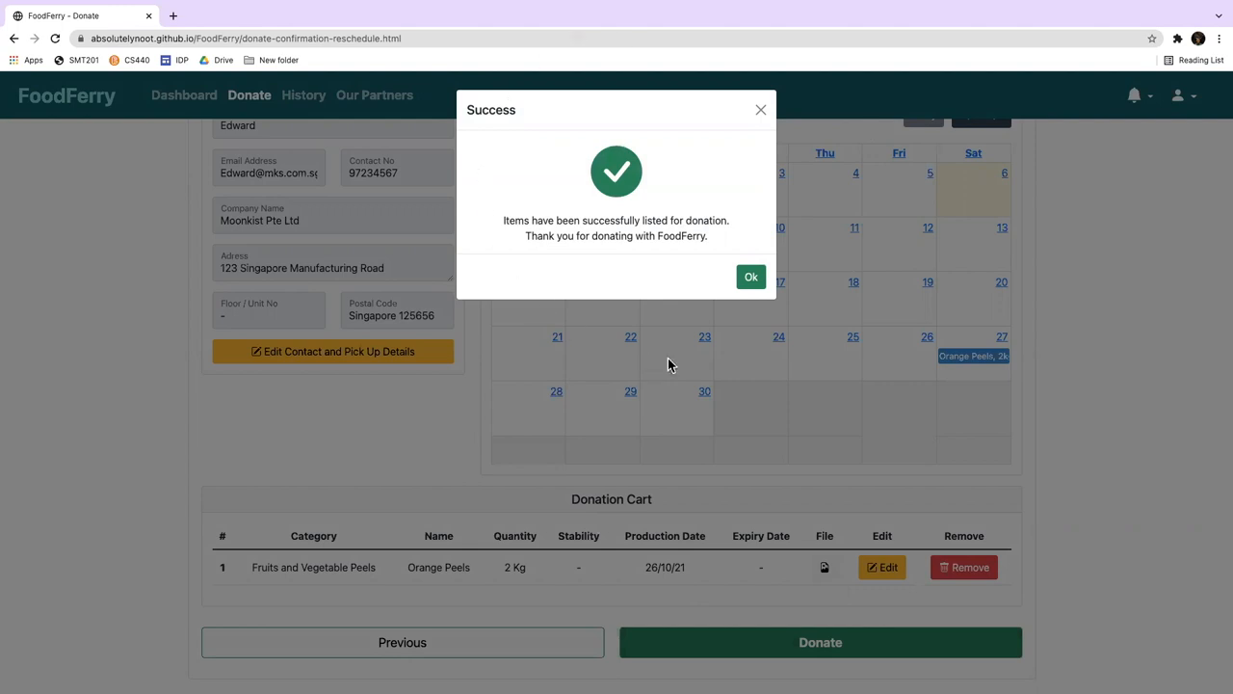
{"action": "mouse_move", "coordinate": [708, 306]}
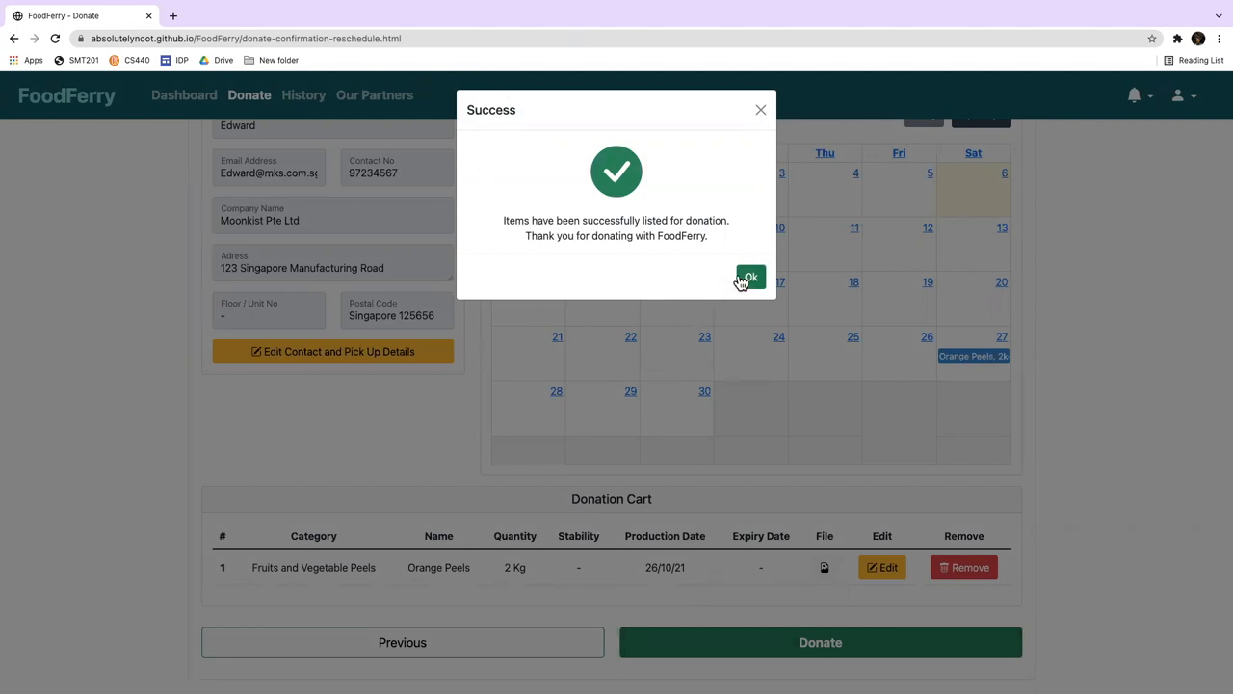
{"action": "left_click", "coordinate": [749, 276]}
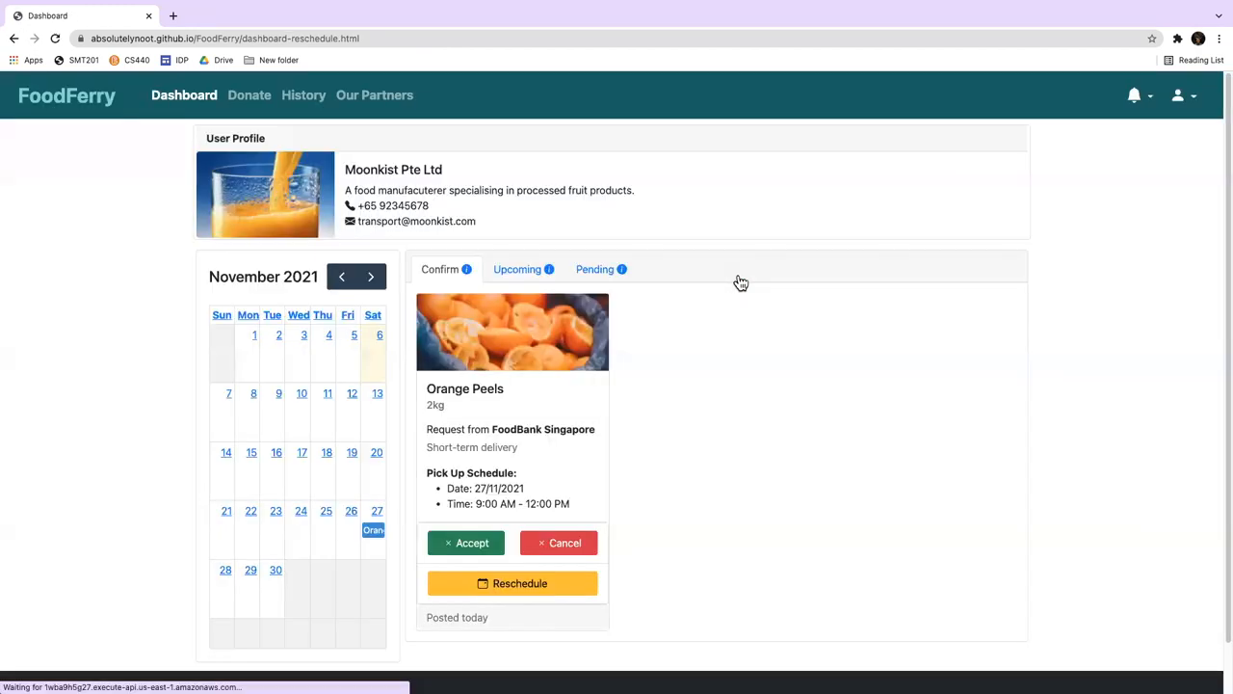
{"action": "mouse_move", "coordinate": [717, 388]}
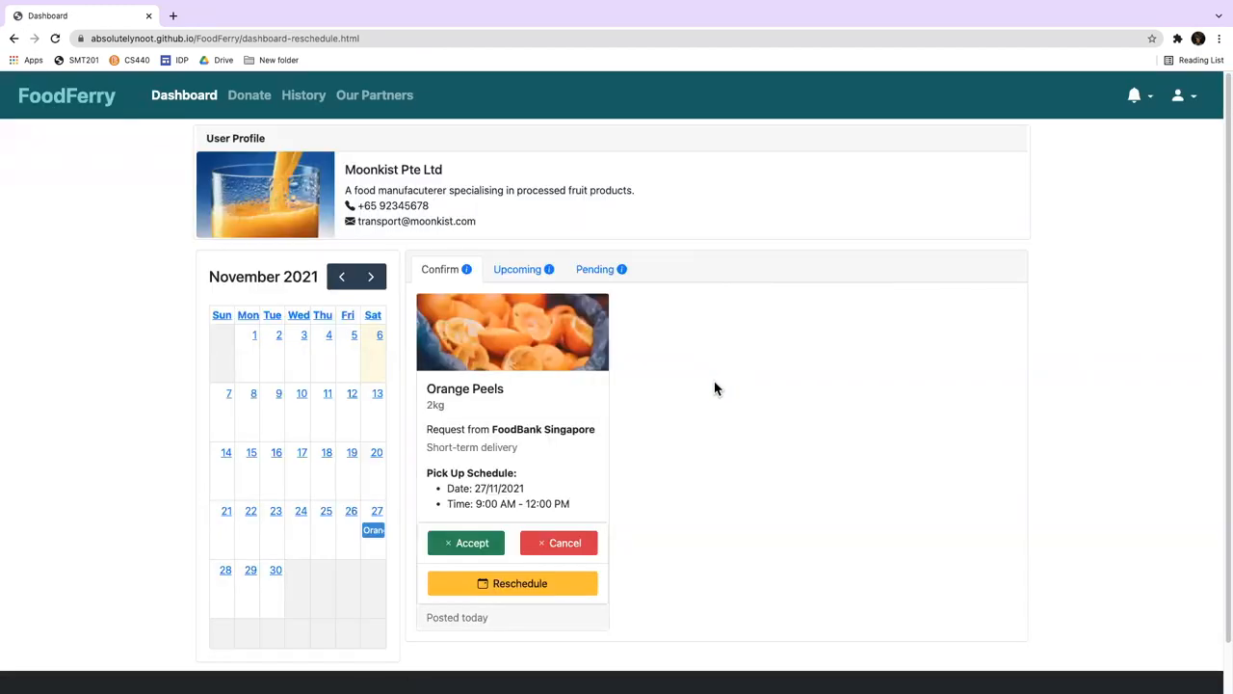
{"action": "scroll", "scroll_direction": "down", "scroll_amount": 3}
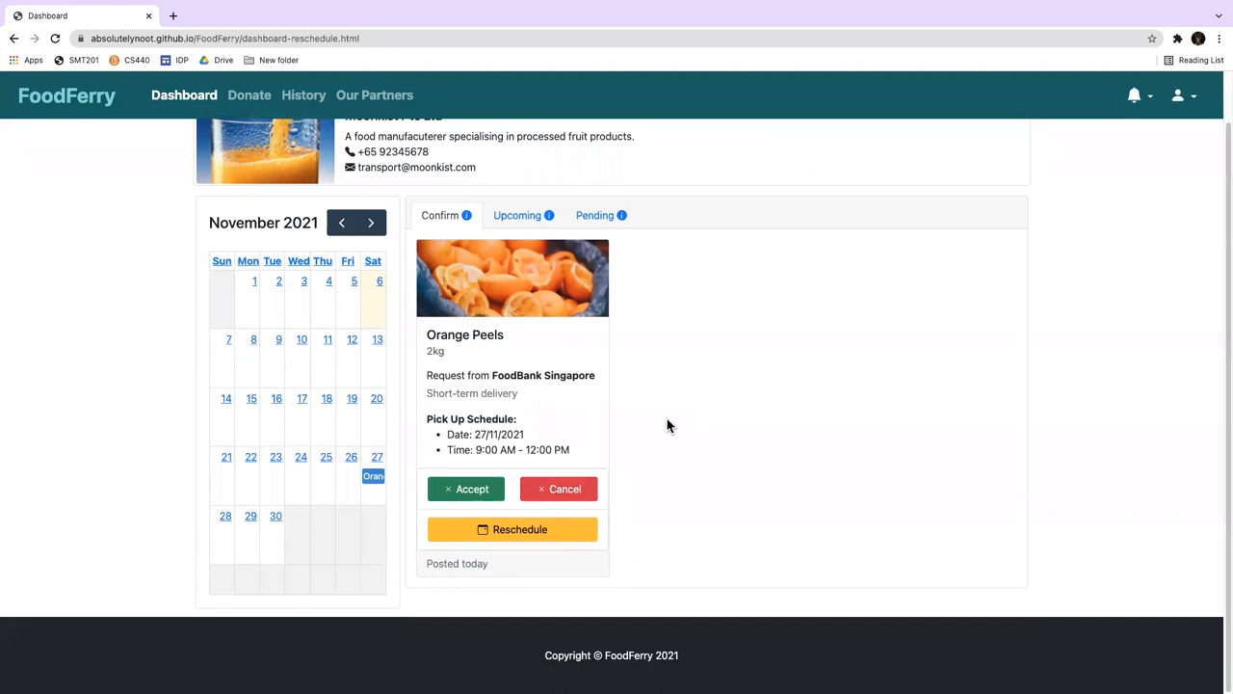
{"action": "mouse_move", "coordinate": [340, 385]}
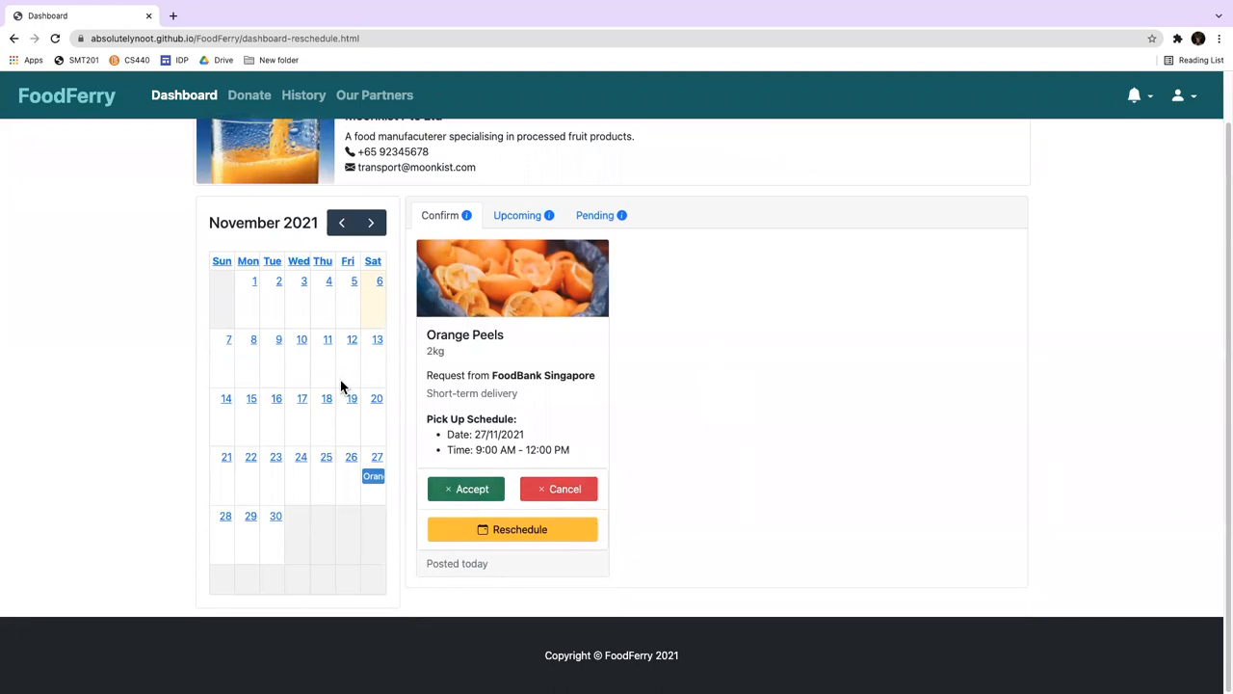
{"action": "mouse_move", "coordinate": [547, 495]}
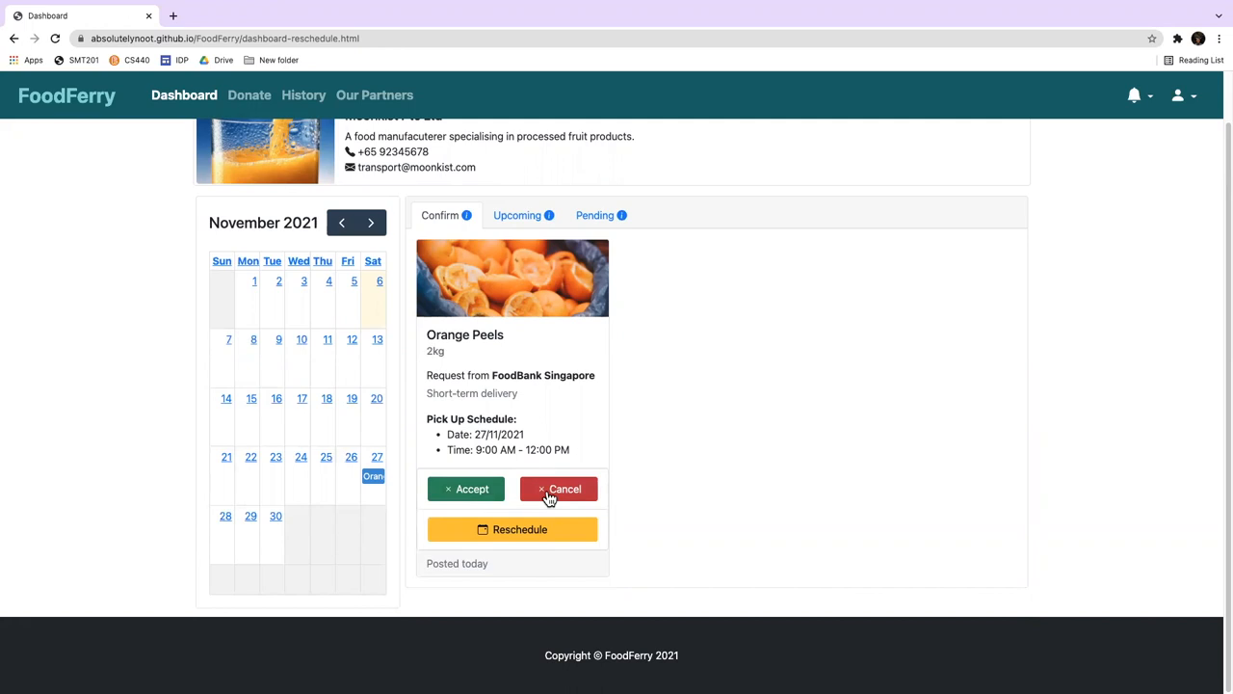
{"action": "mouse_move", "coordinate": [602, 409]}
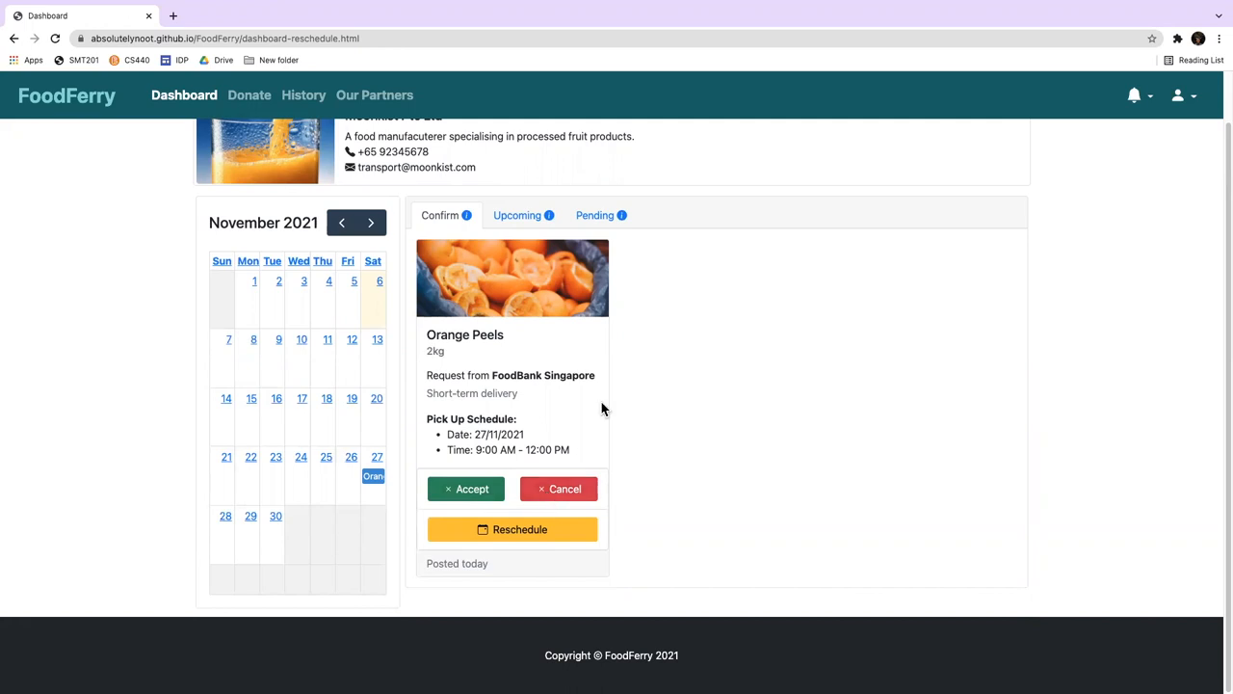